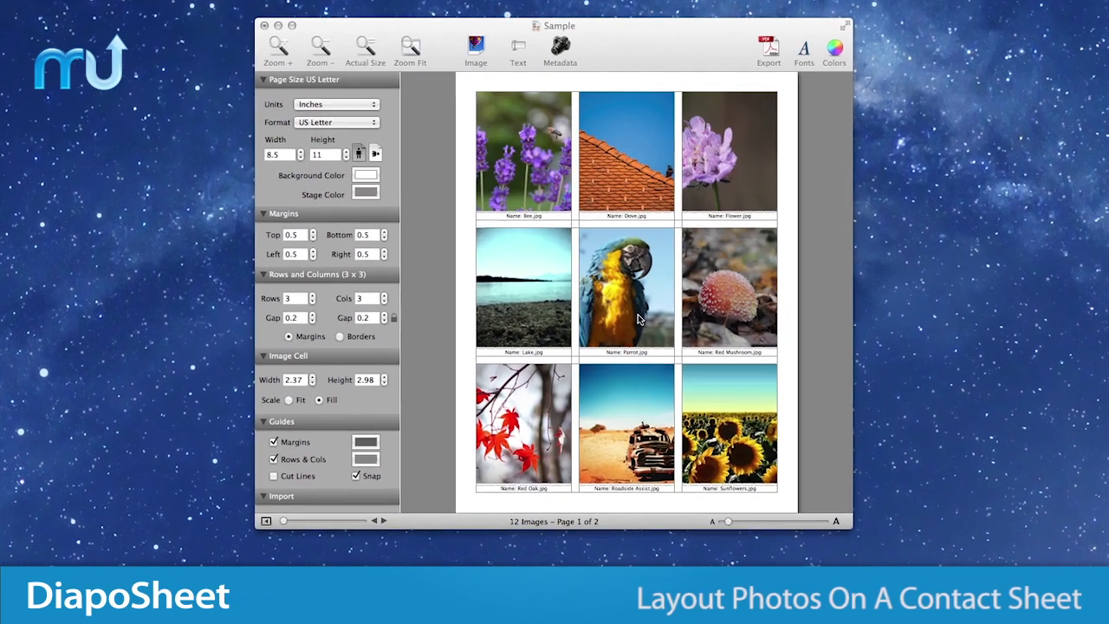
Raise the grid Rows from 3 to 4, making a four-by-three layout for twelve photos.
click(313, 302)
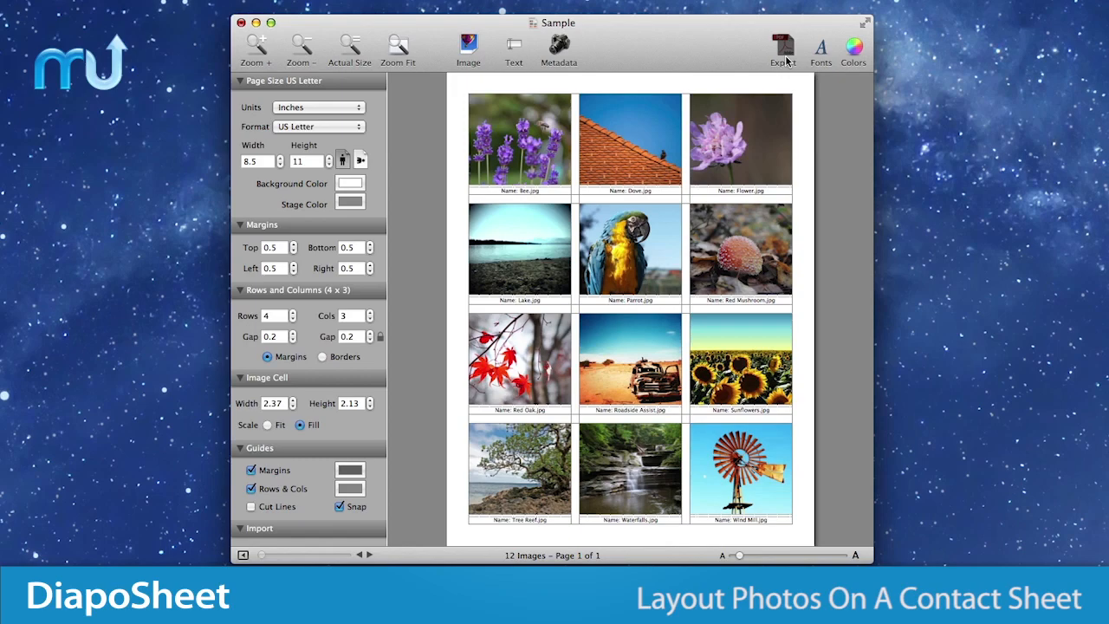
click(782, 45)
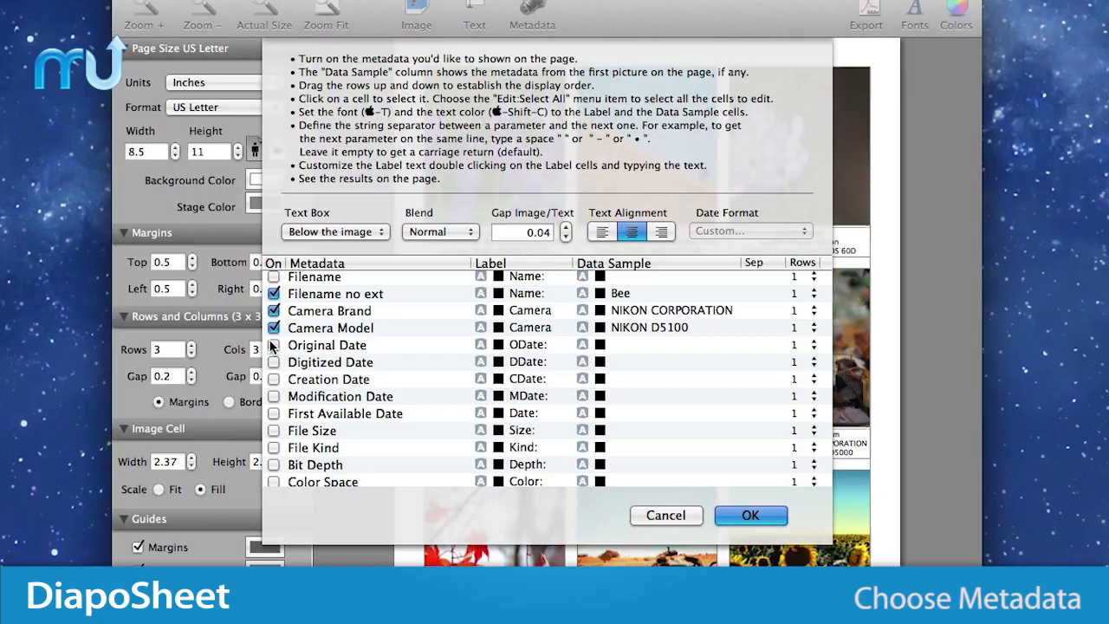
Add Original Date to captions, add the logo header and watermark, and export PDF at 100% quality.
click(274, 345)
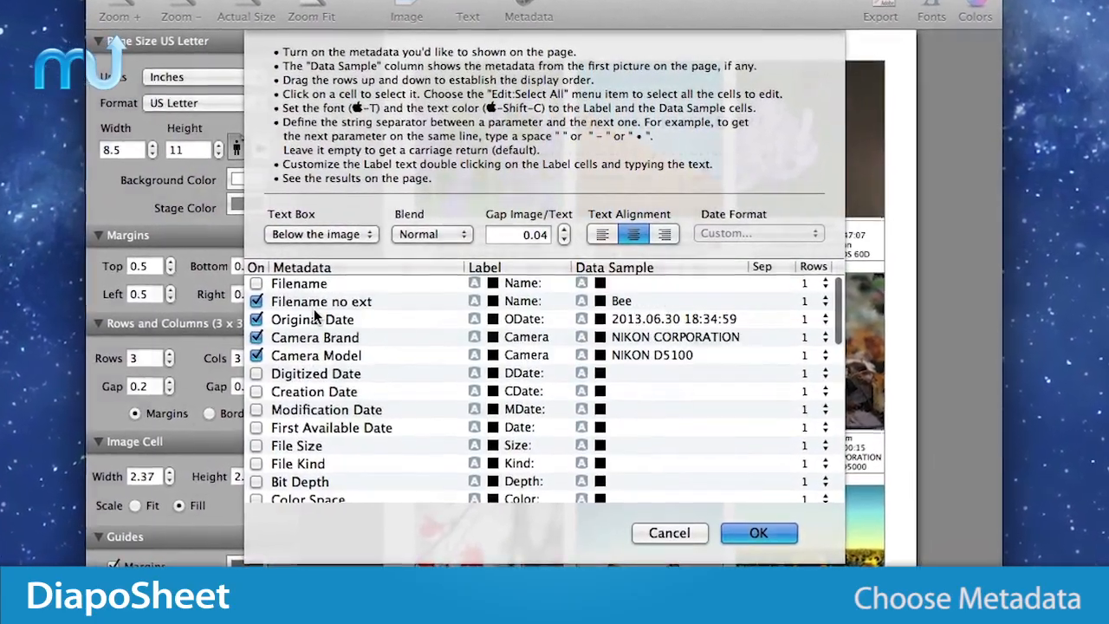
click(758, 532)
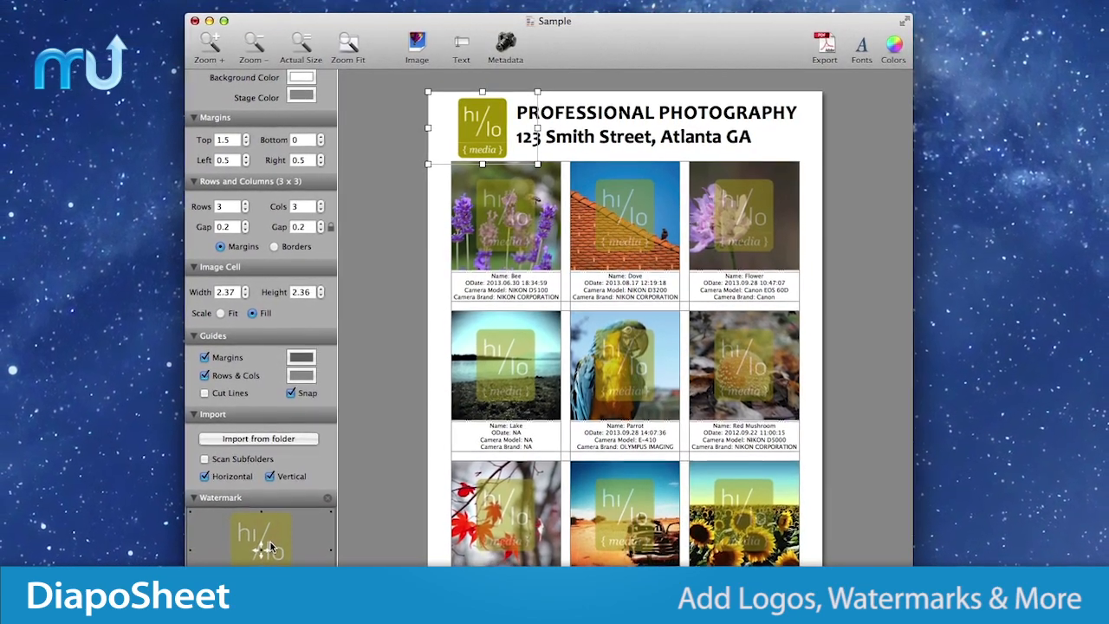
click(825, 43)
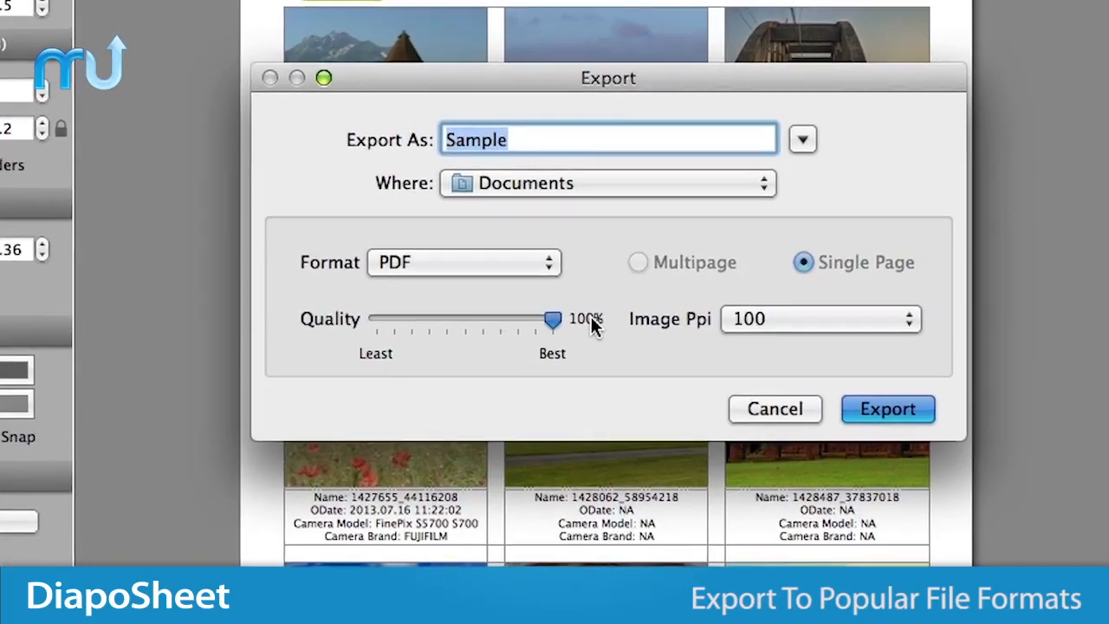
click(819, 319)
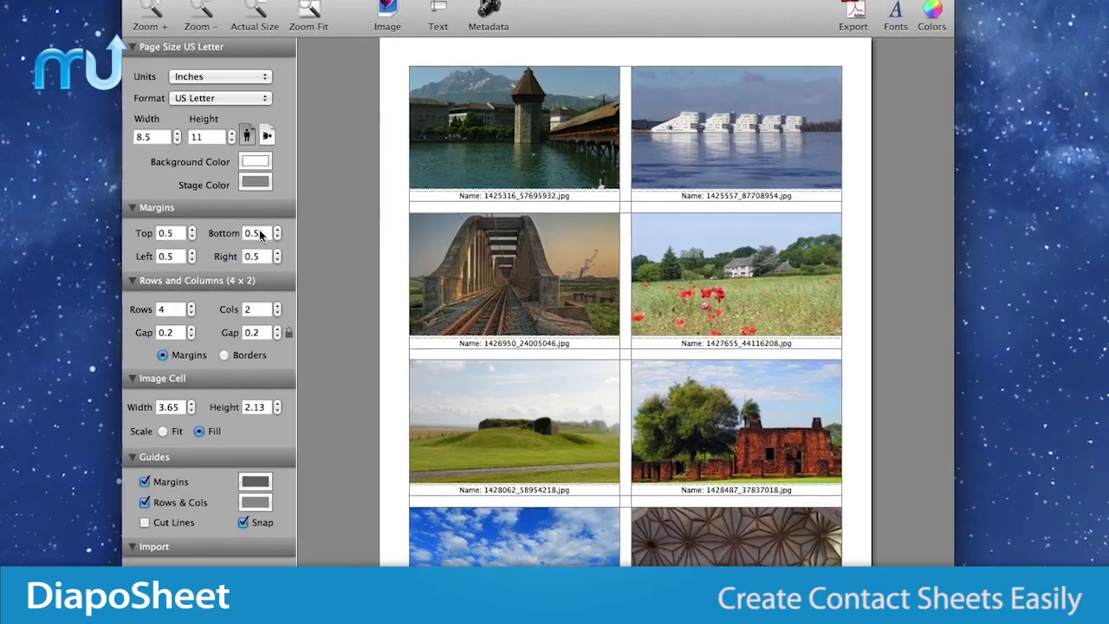
Open the Metadata caption dialog for the four-by-two landscape sheet.
click(488, 16)
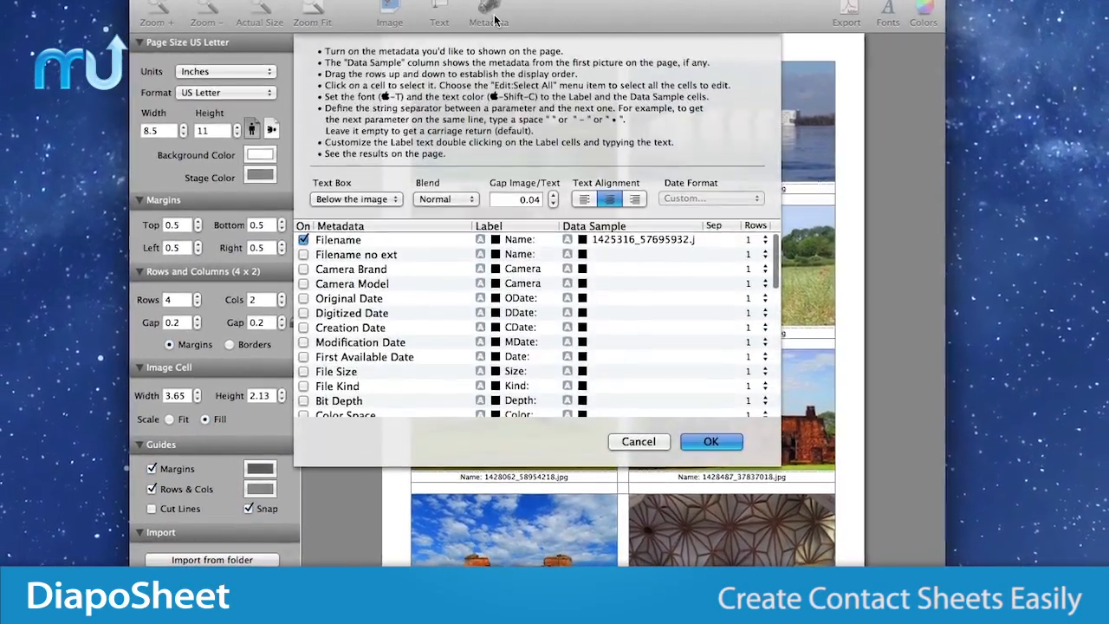